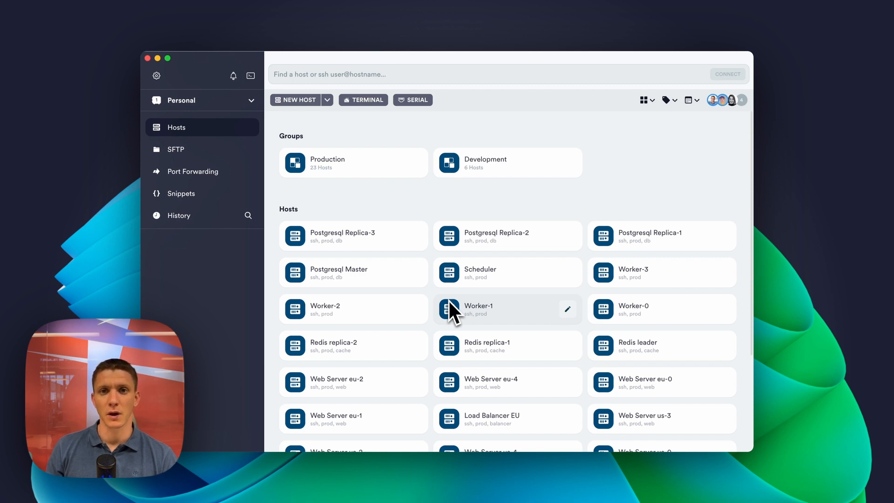
pyautogui.moveTo(340, 205)
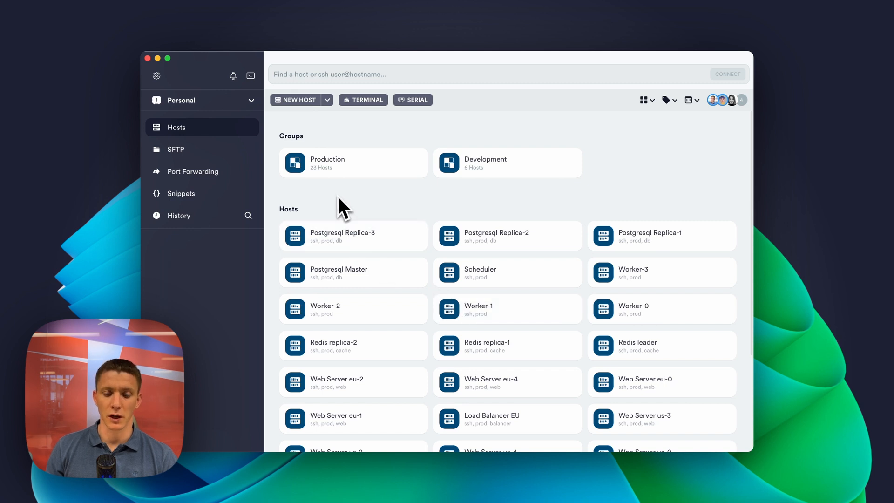
pyautogui.moveTo(468, 176)
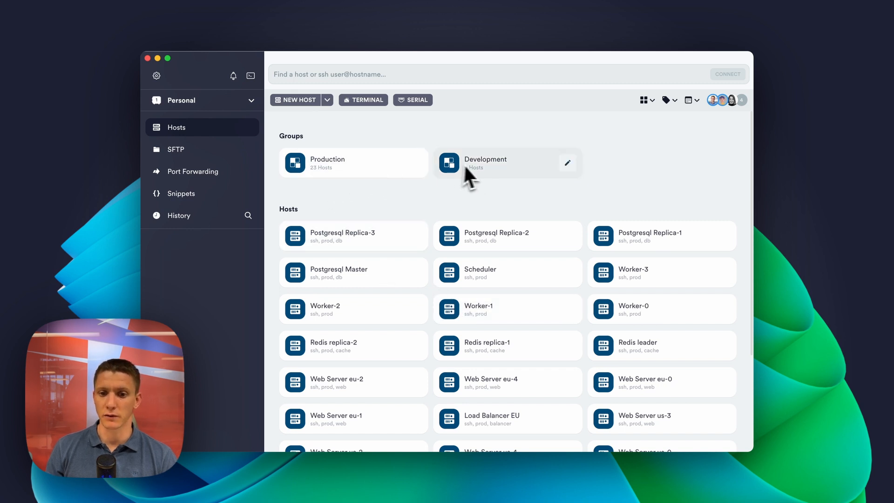
# Start a New Vault from the vault switcher under Personal in the sidebar
pyautogui.click(727, 99)
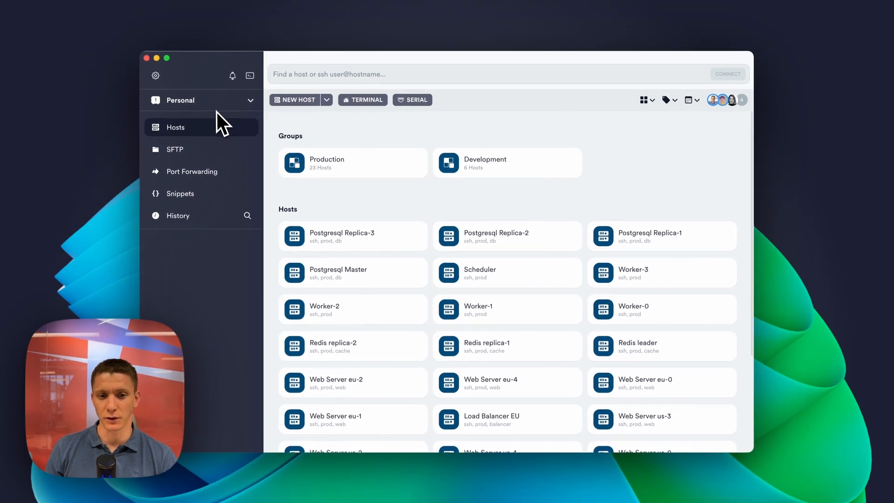
pyautogui.moveTo(360, 204)
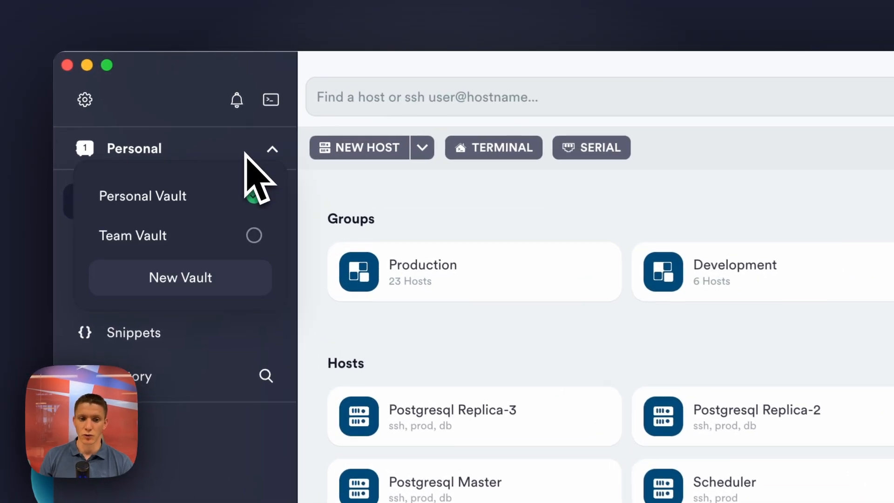
pyautogui.click(180, 278)
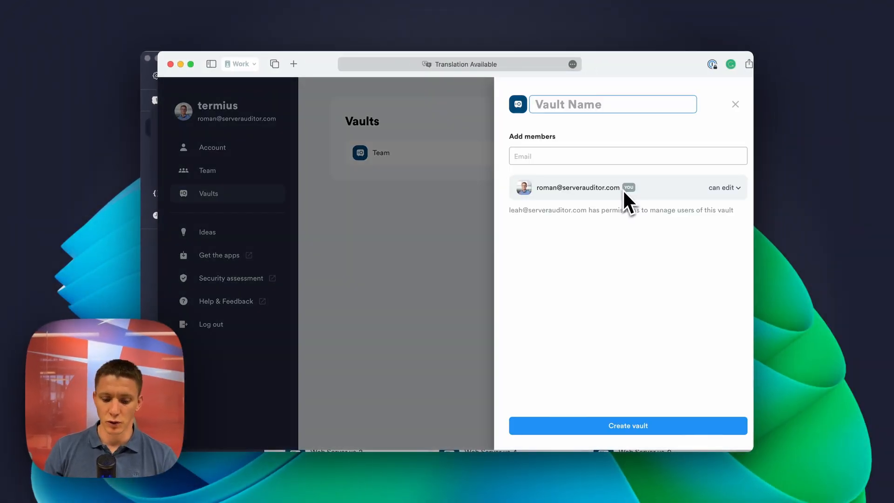
# Create the Production vault with a second member who can edit, confirming the encryption password
pyautogui.write('Production')
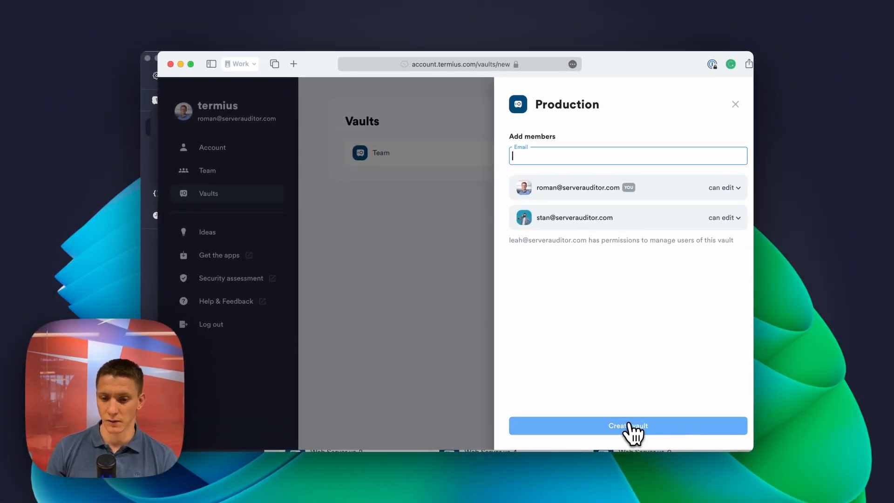
pyautogui.click(628, 425)
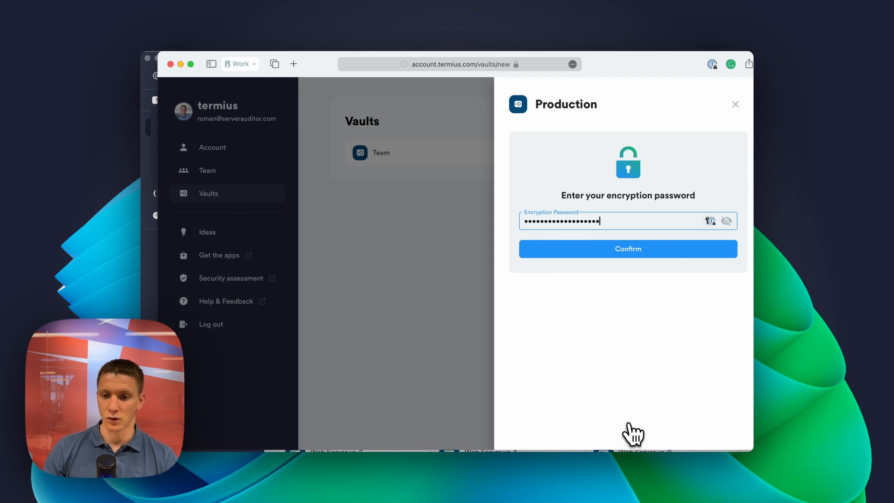
pyautogui.click(628, 249)
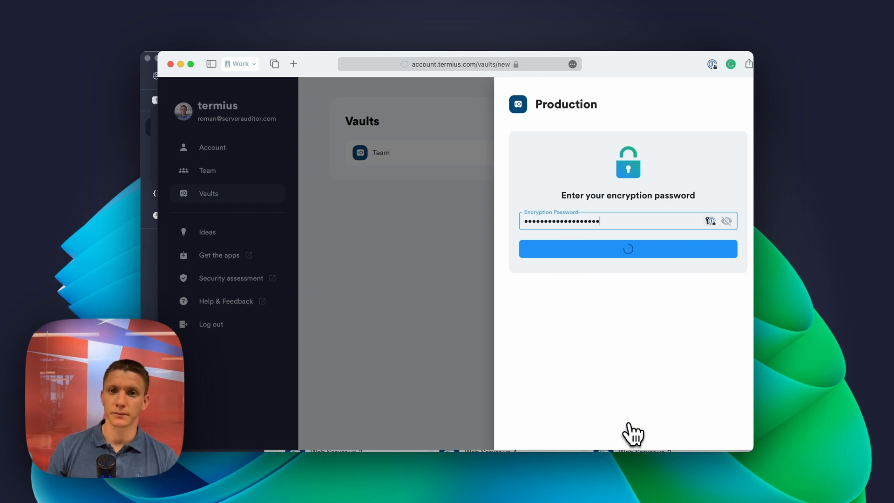
pyautogui.click(628, 249)
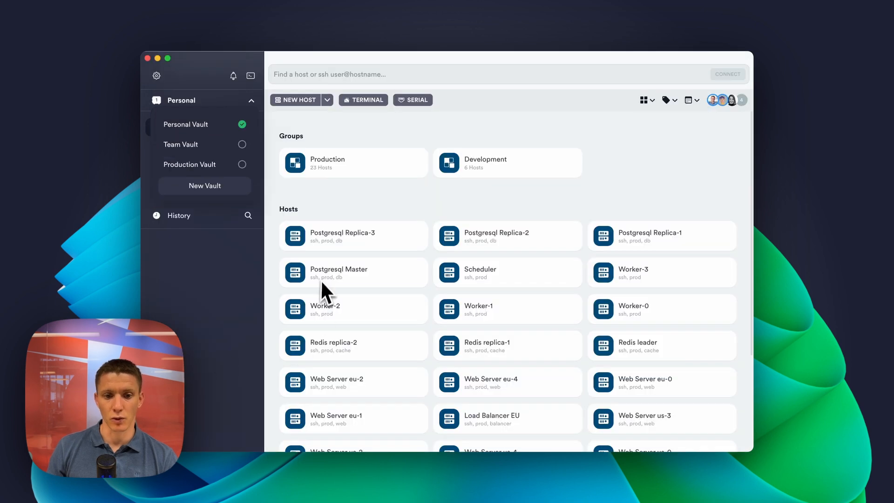
# Move the Production host group into the Production Vault without sharing credentials
pyautogui.rightClick(353, 163)
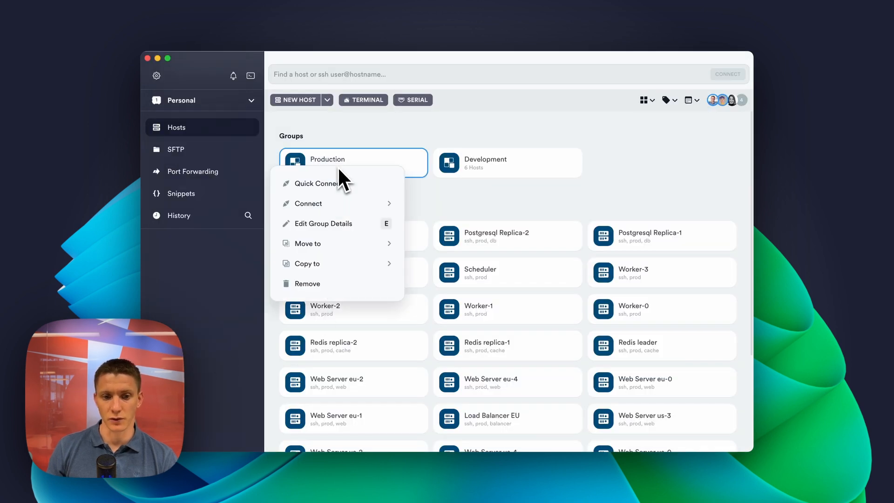
pyautogui.click(308, 243)
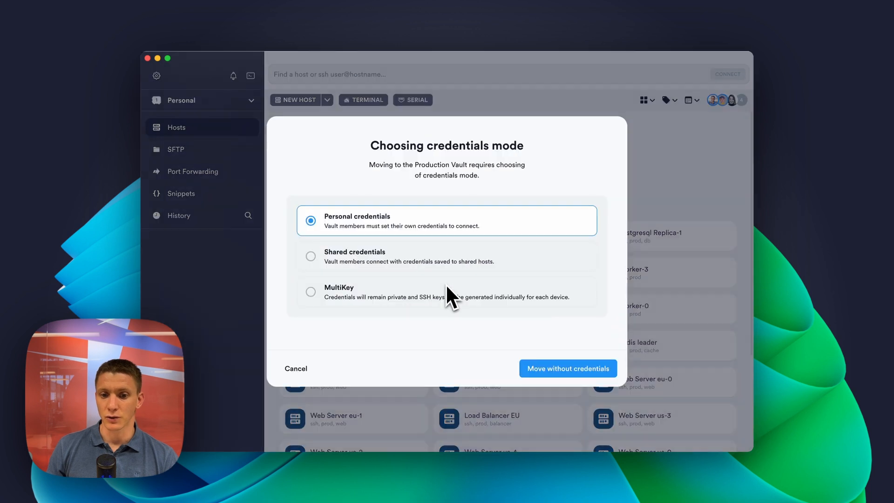
pyautogui.click(568, 368)
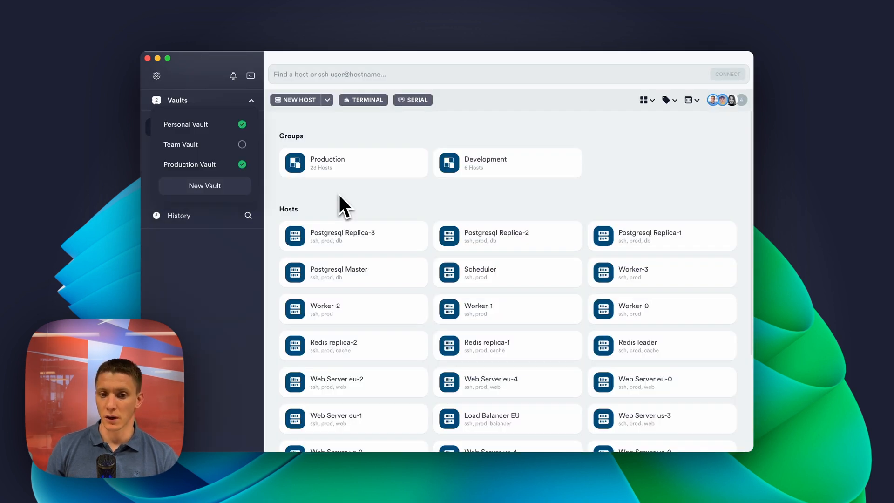
pyautogui.click(251, 100)
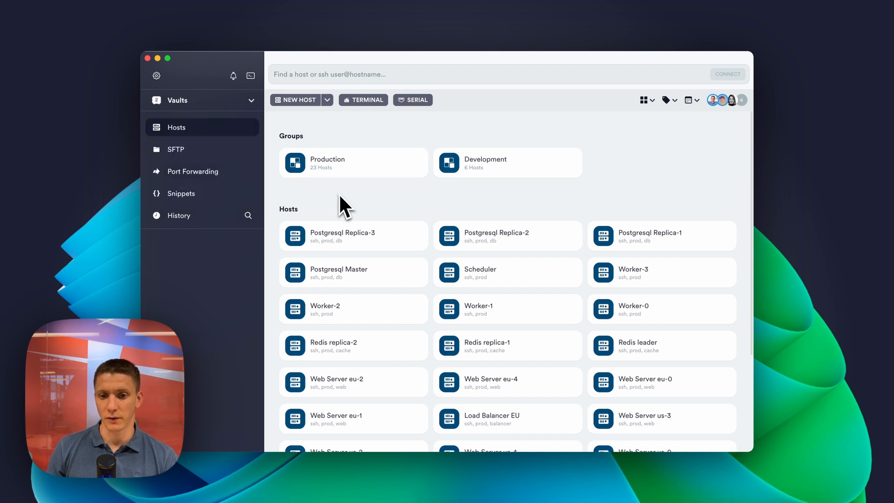
pyautogui.moveTo(257, 119)
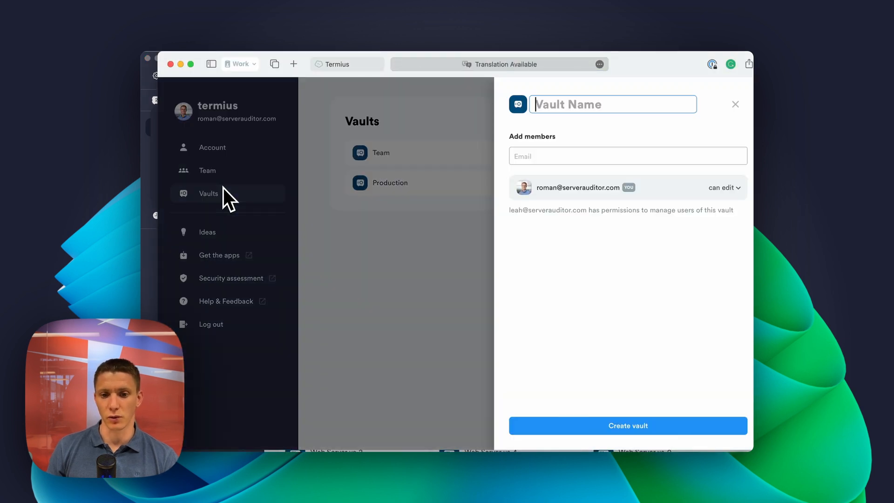
# Create the Development vault with three added members, the last set to 'can view'
pyautogui.write('De')
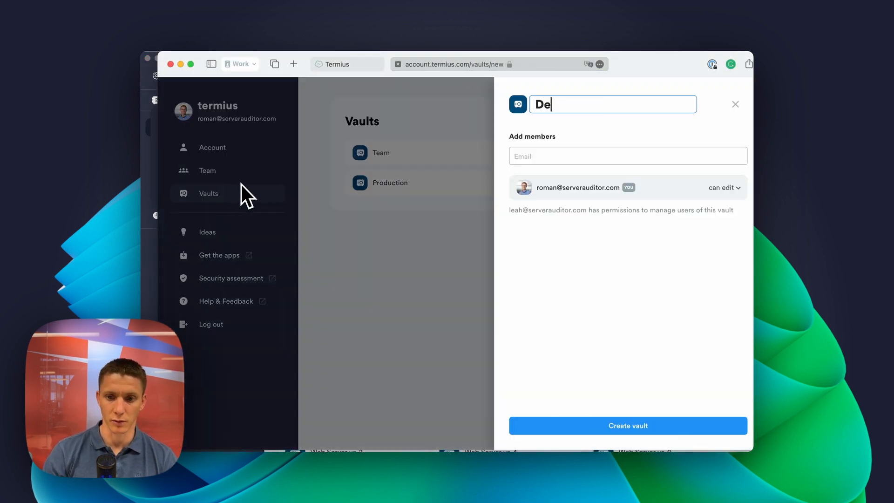
pyautogui.write('velopment')
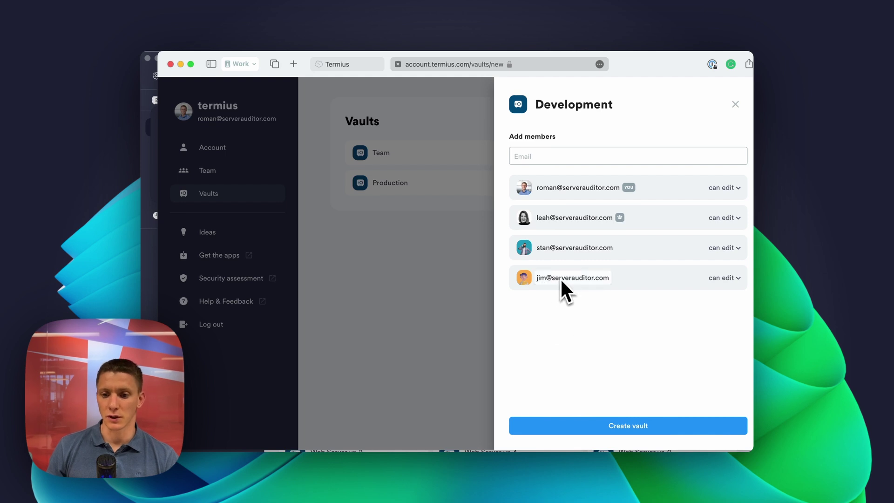
pyautogui.click(722, 277)
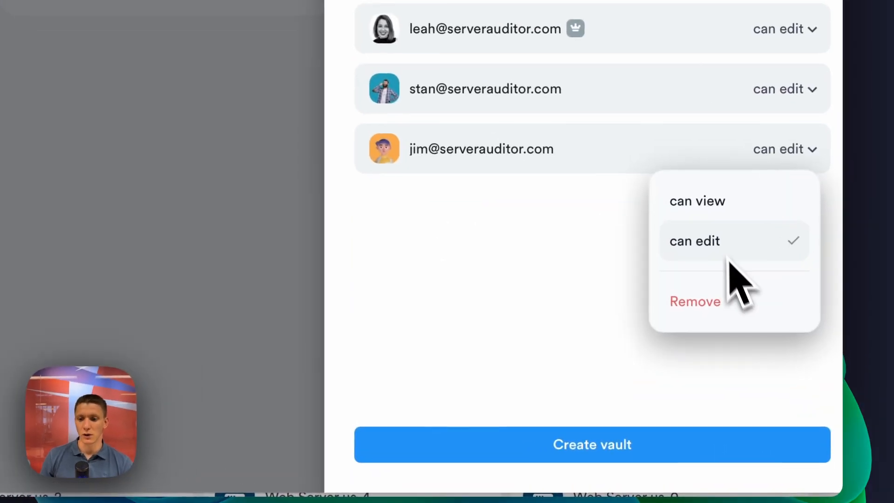
pyautogui.click(696, 202)
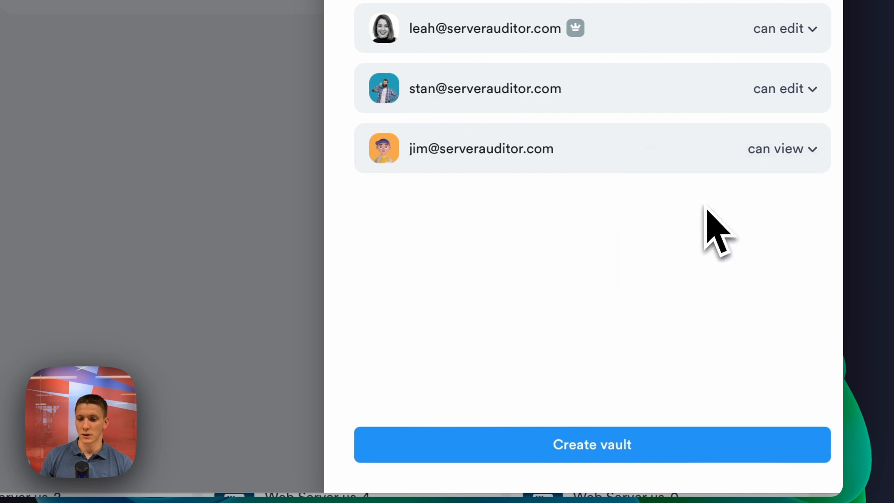
pyautogui.moveTo(700, 212)
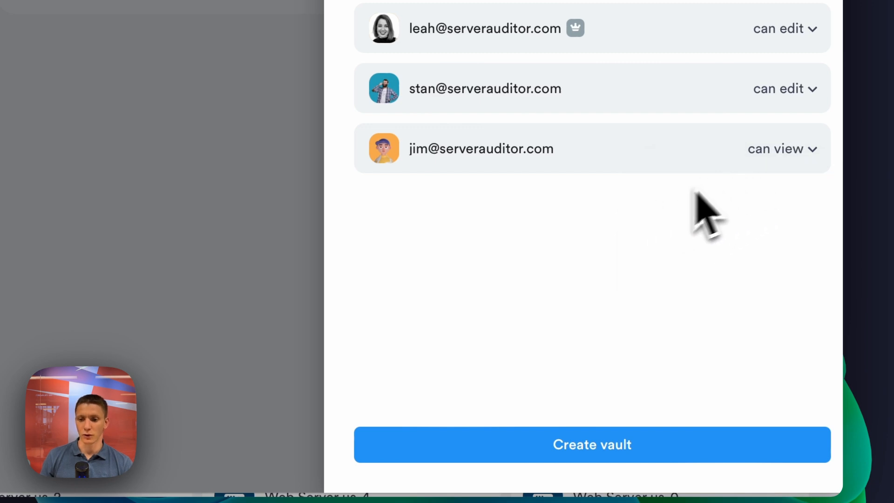
pyautogui.click(590, 444)
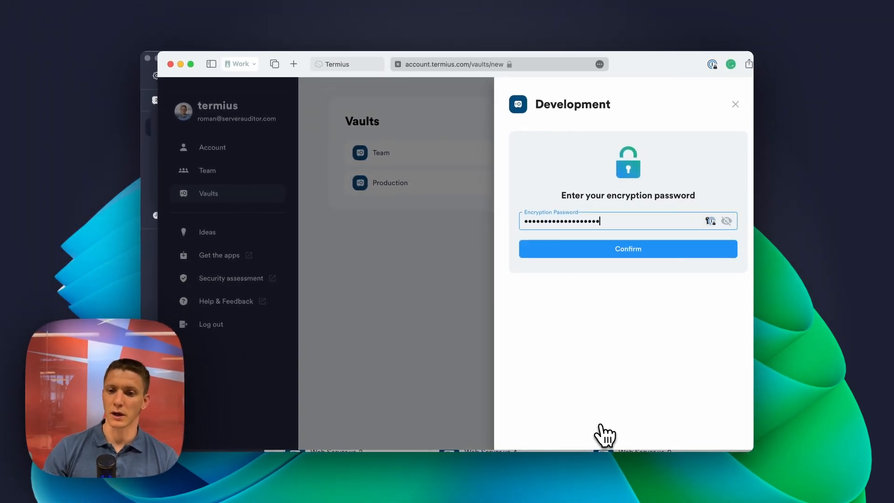
# Confirm the encryption password to finish creating the Development vault
pyautogui.click(628, 249)
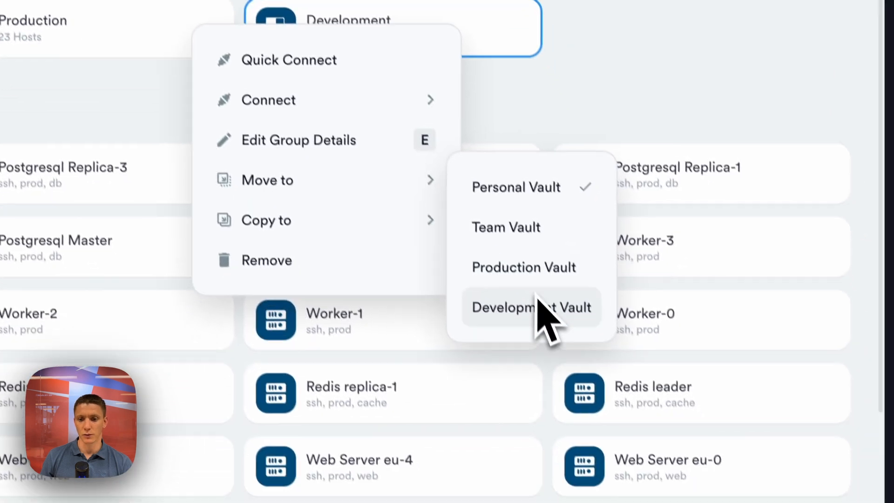
# Move the Development group into the Development Vault with Shared credentials
pyautogui.click(532, 307)
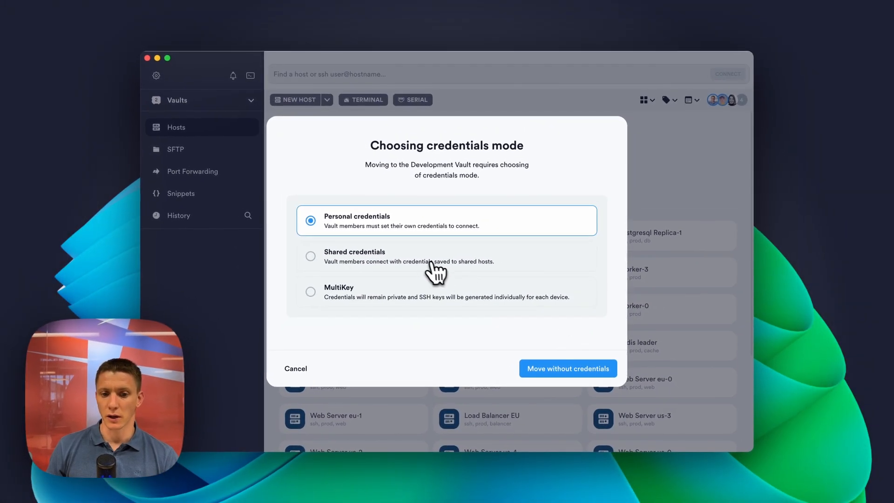
pyautogui.click(311, 256)
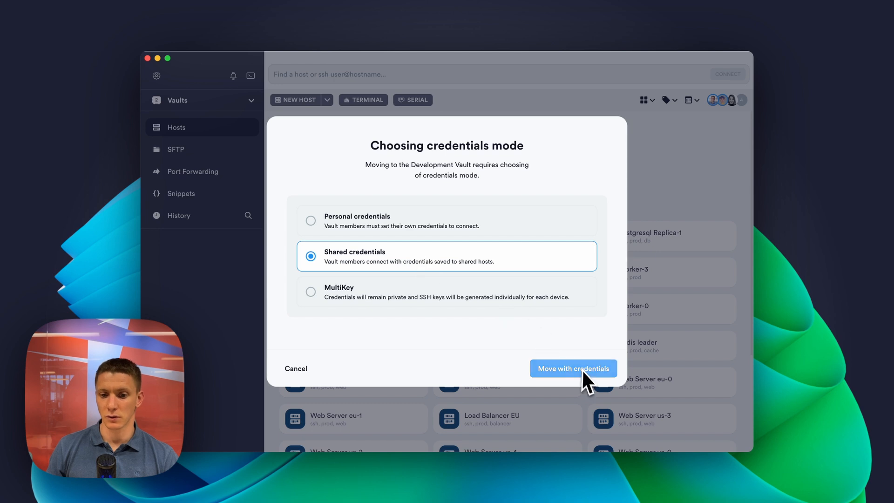
pyautogui.click(573, 368)
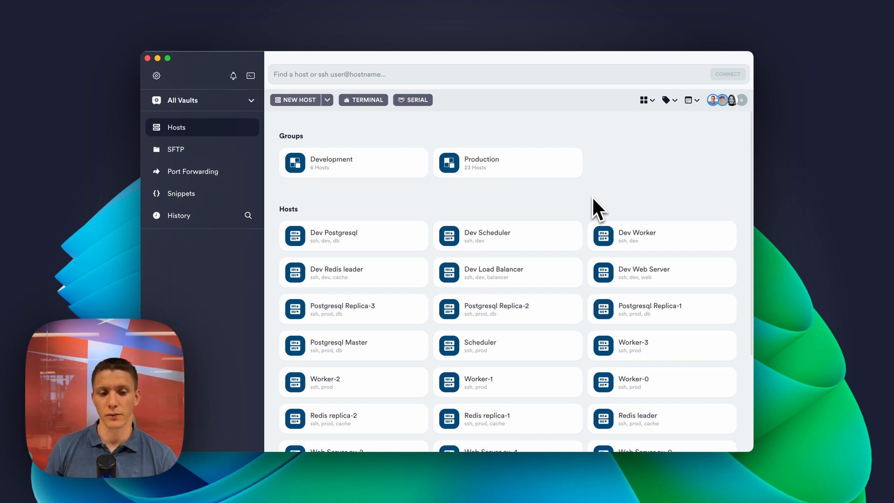
pyautogui.moveTo(149, 68)
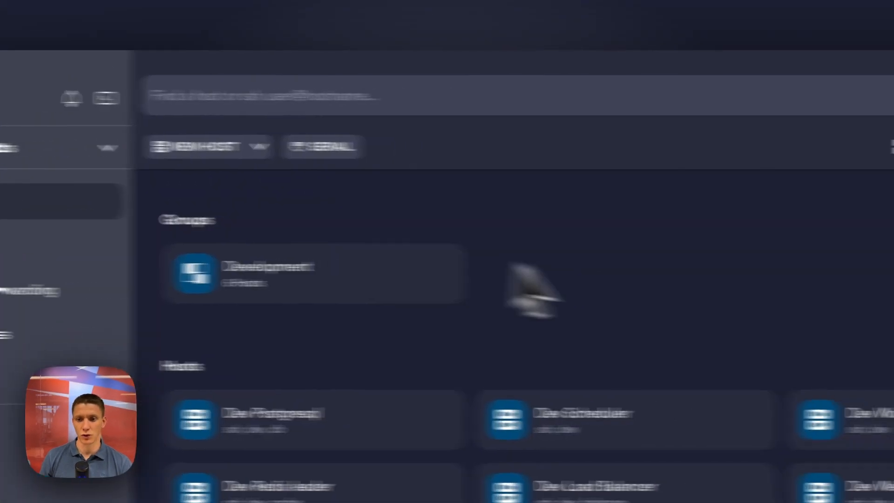
# Show the four members who share the Development vault from the member's app
pyautogui.click(784, 149)
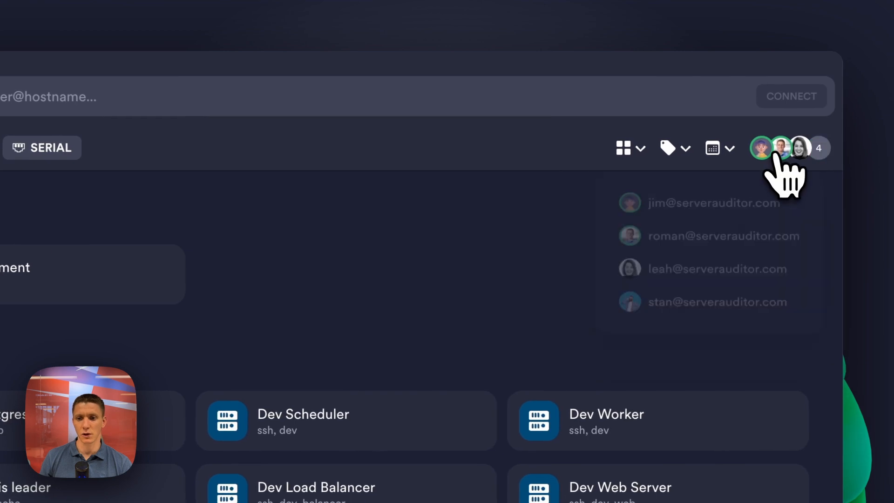